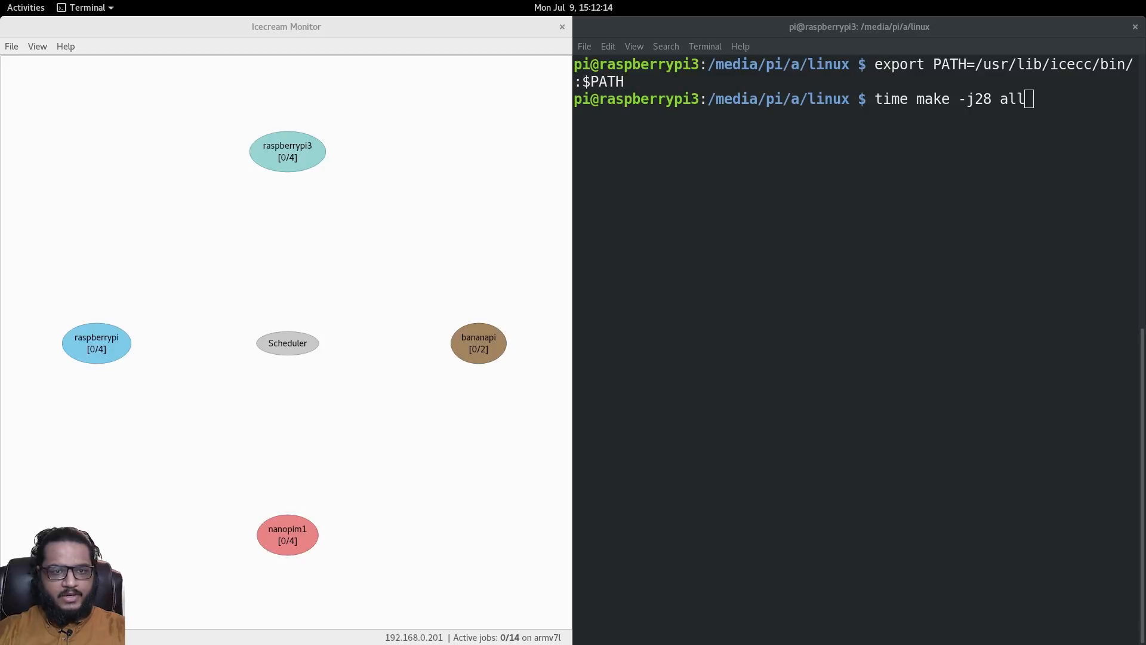
Run 'time make -j28 all' so icecc distributes kernel compile jobs to all four boards.
key(Return)
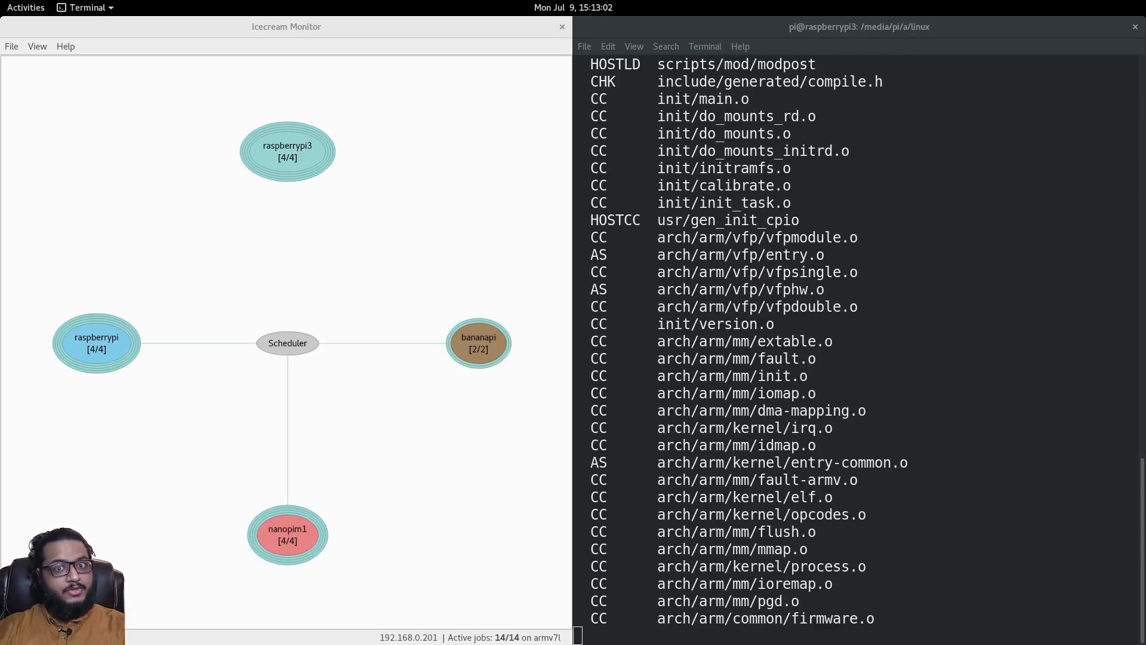
scroll(down, 3)
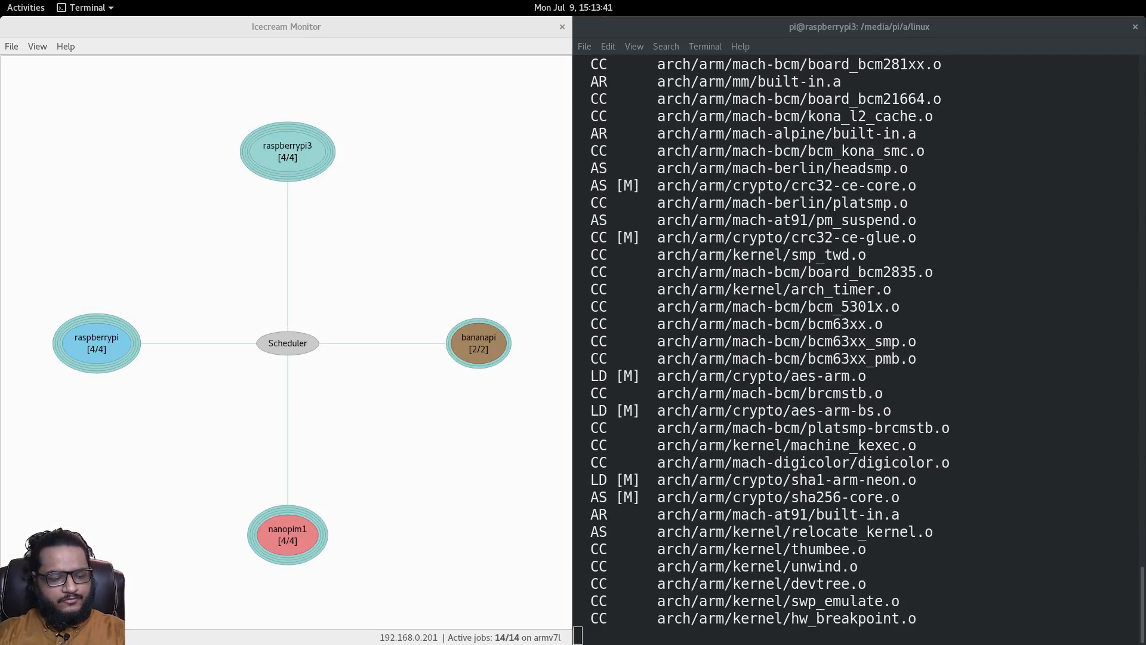
scroll(down, 3)
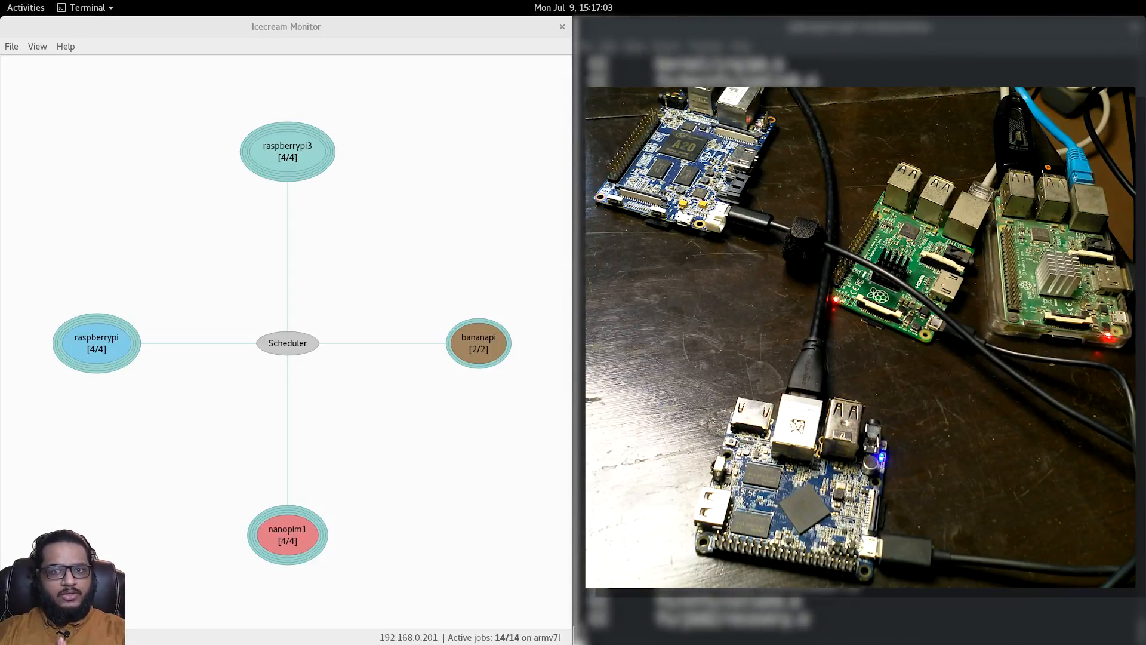
Switch Icemon to List View showing each compile job's file, client, server and state.
click(37, 45)
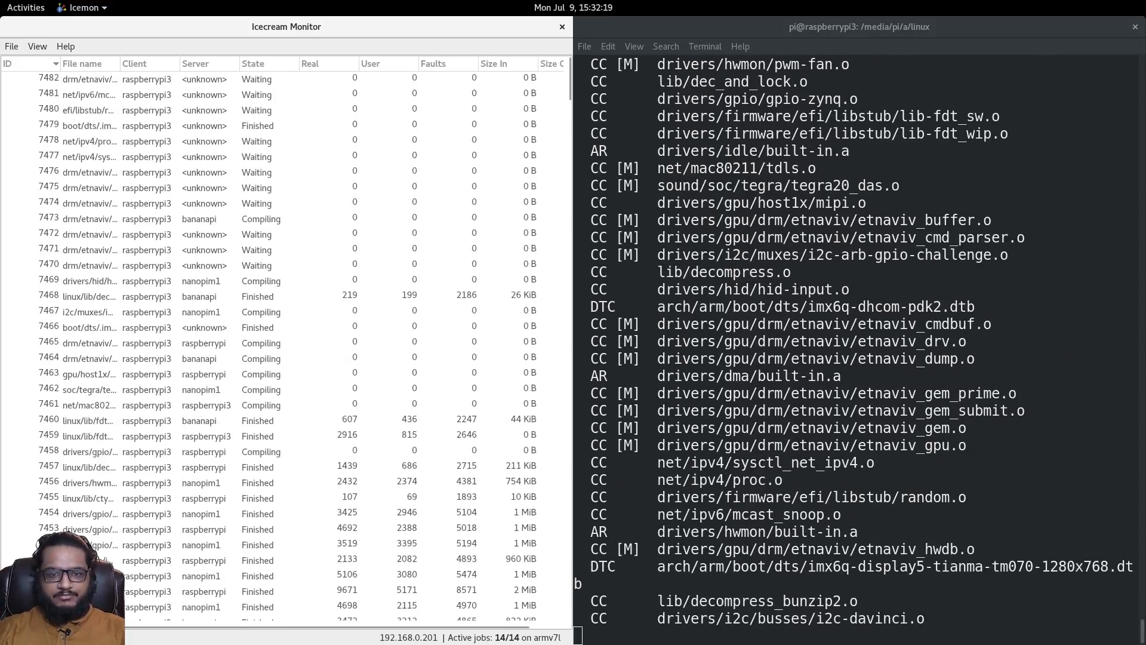
Switch Icemon from the job table back to the Star View of the four boards.
click(37, 47)
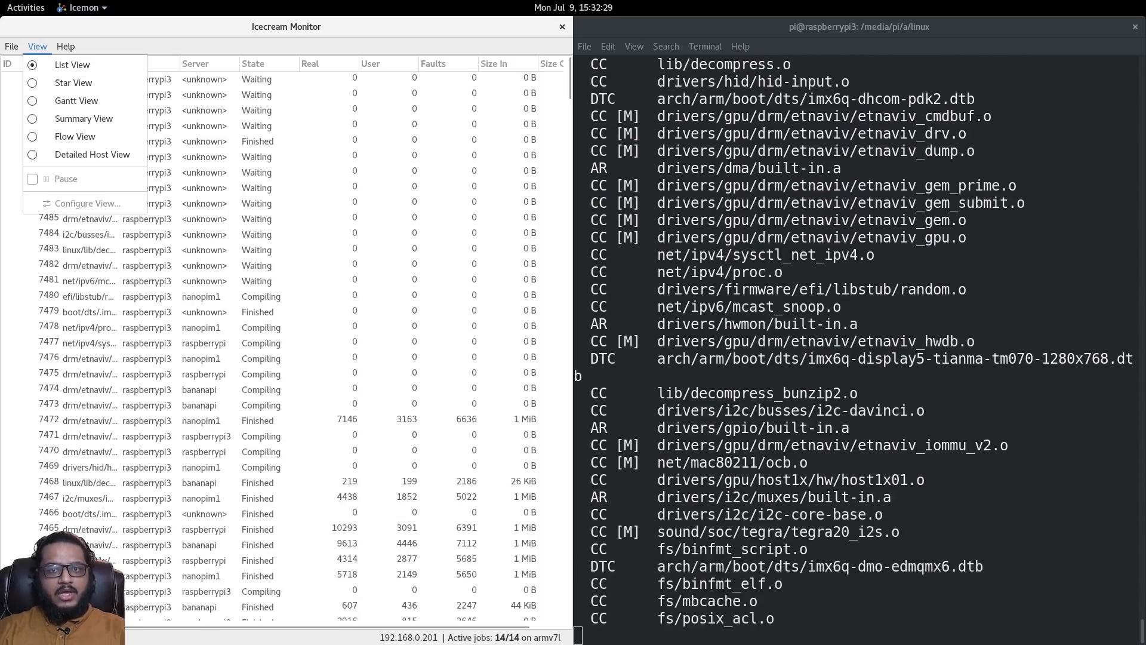
click(75, 136)
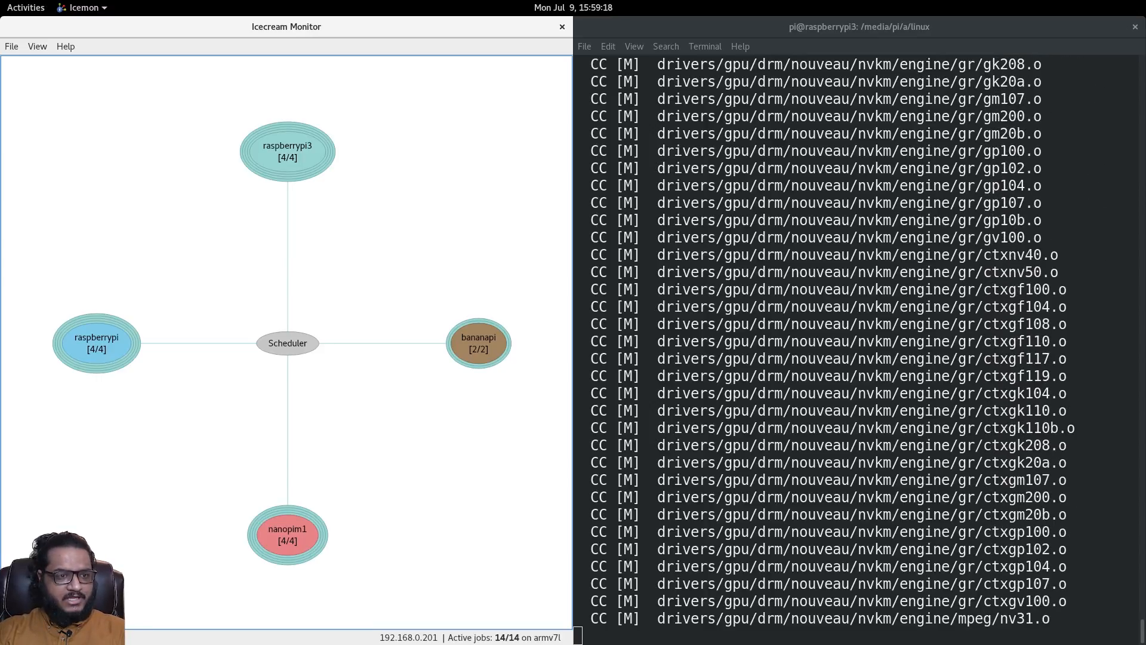
scroll(down, 3)
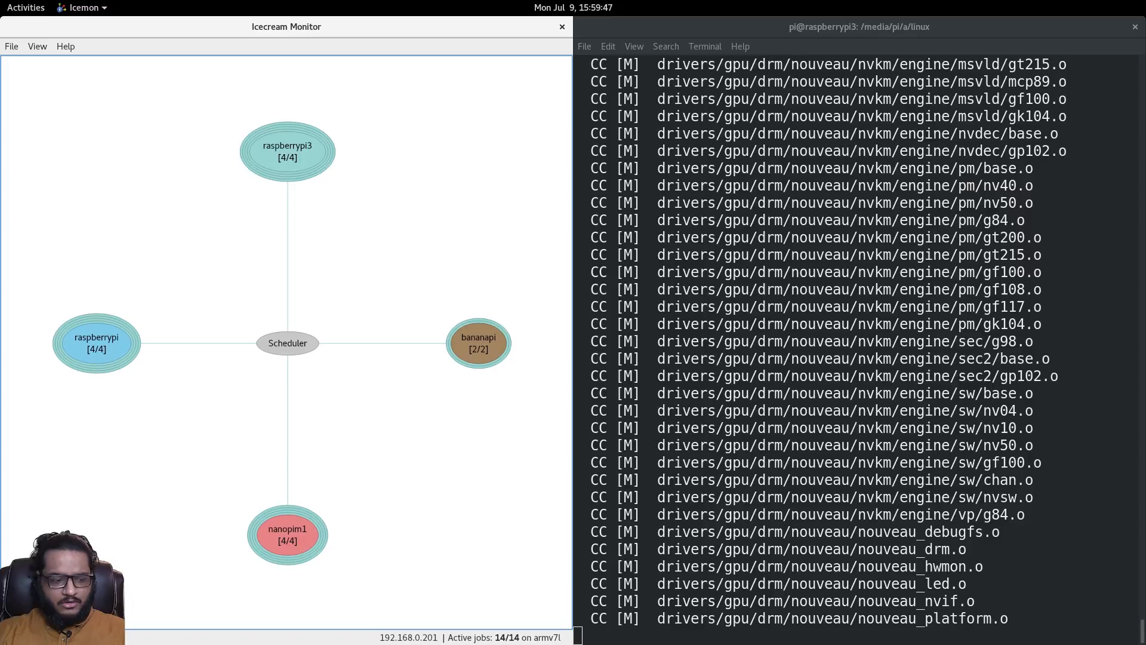
scroll(down, 3)
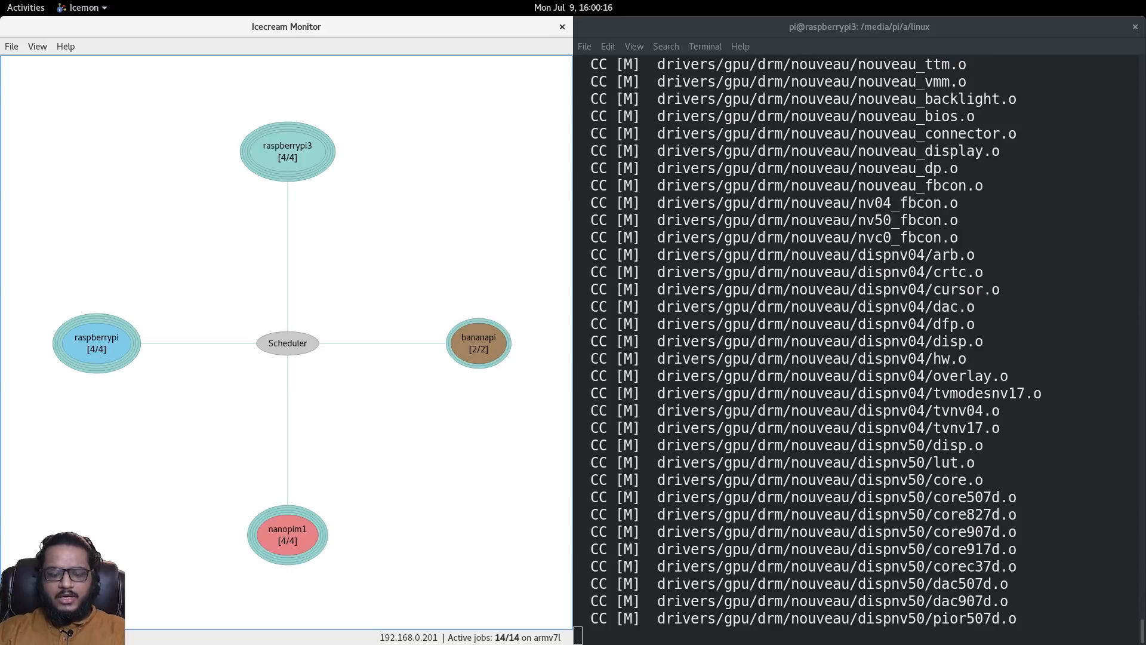
scroll(down, 3)
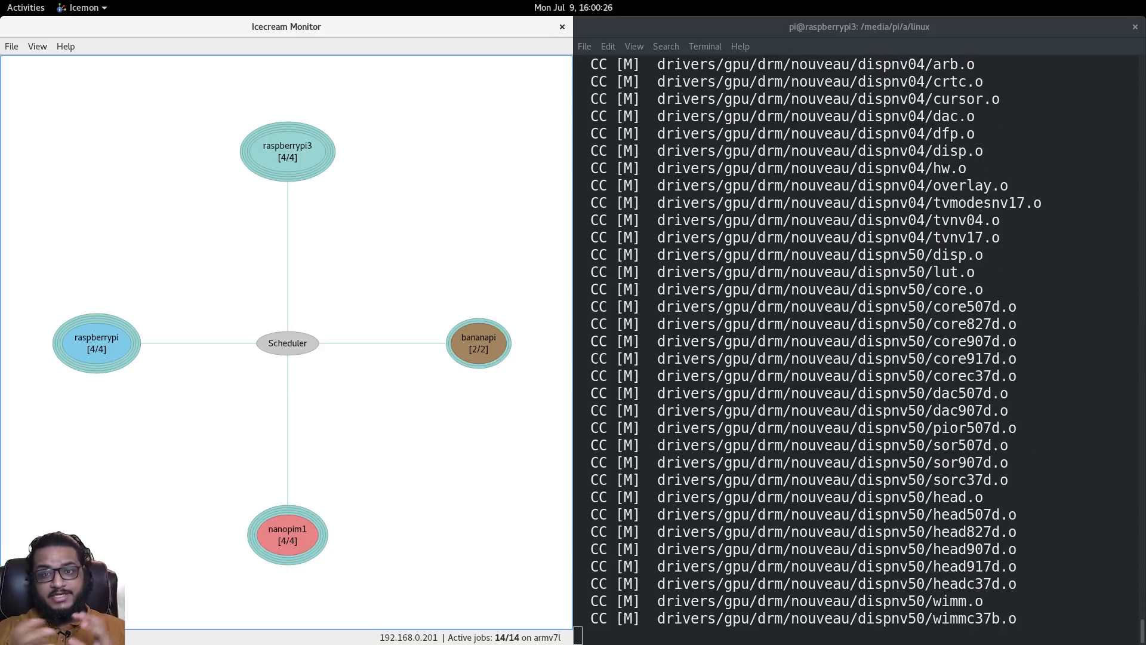
scroll(down, 3)
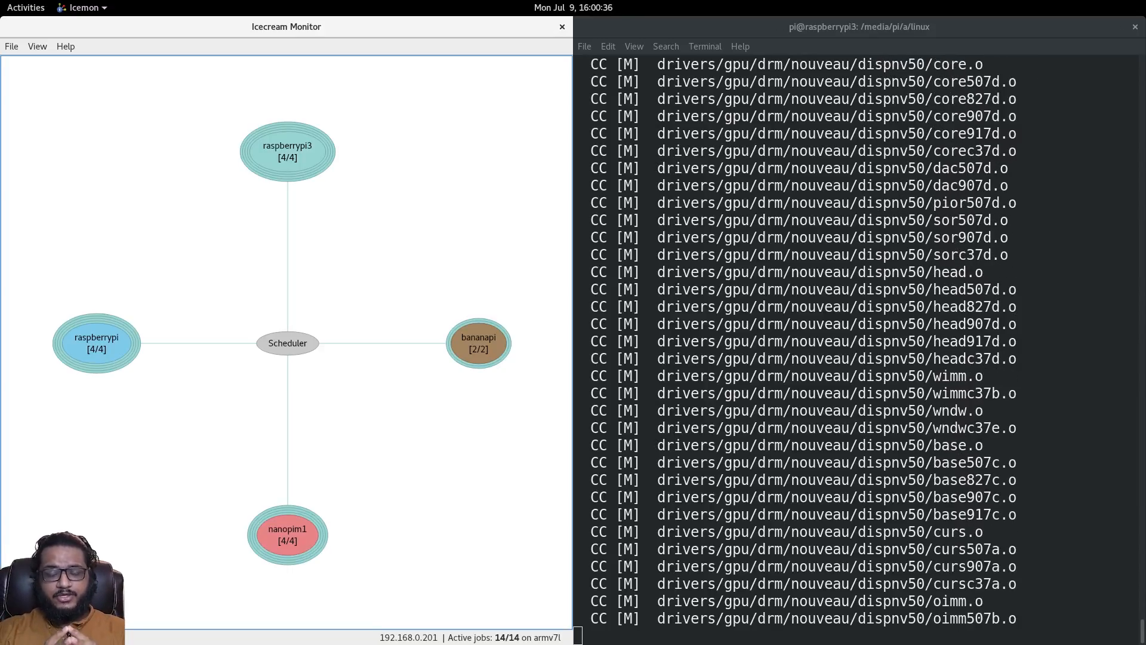